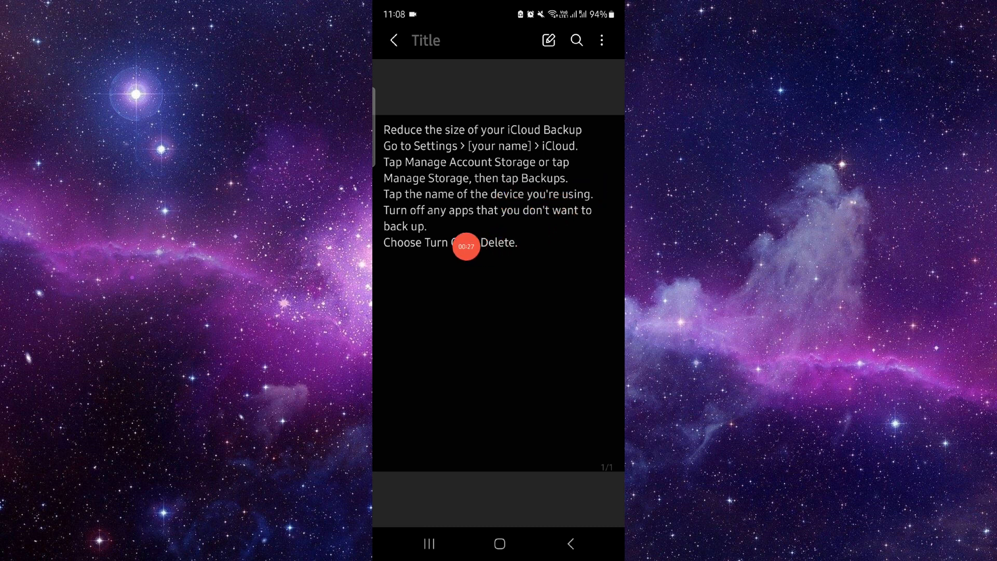
pyautogui.moveTo(567, 232)
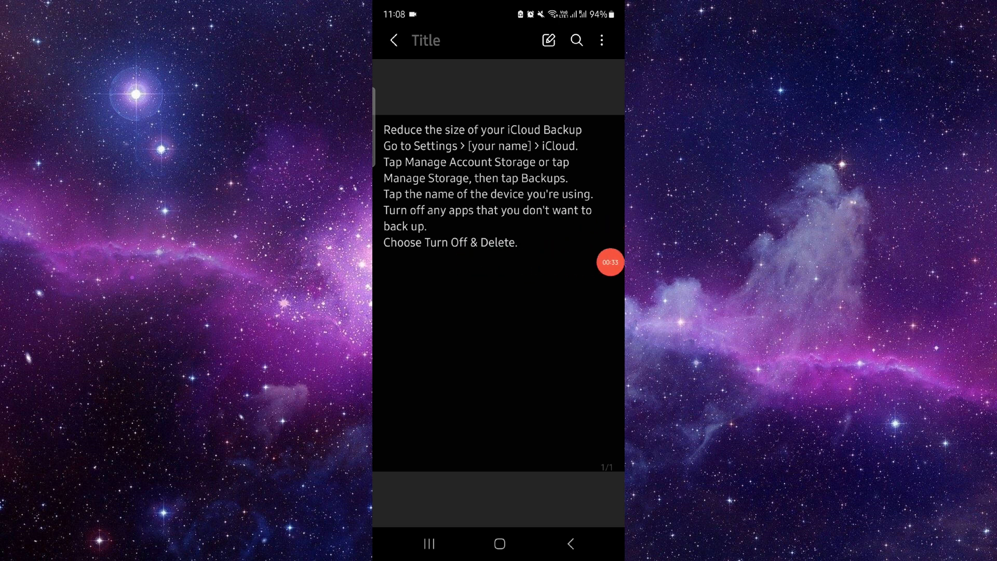
# - Exit the iCloud Backup steps note in Samsung Notes to the Android home screen
pyautogui.click(500, 543)
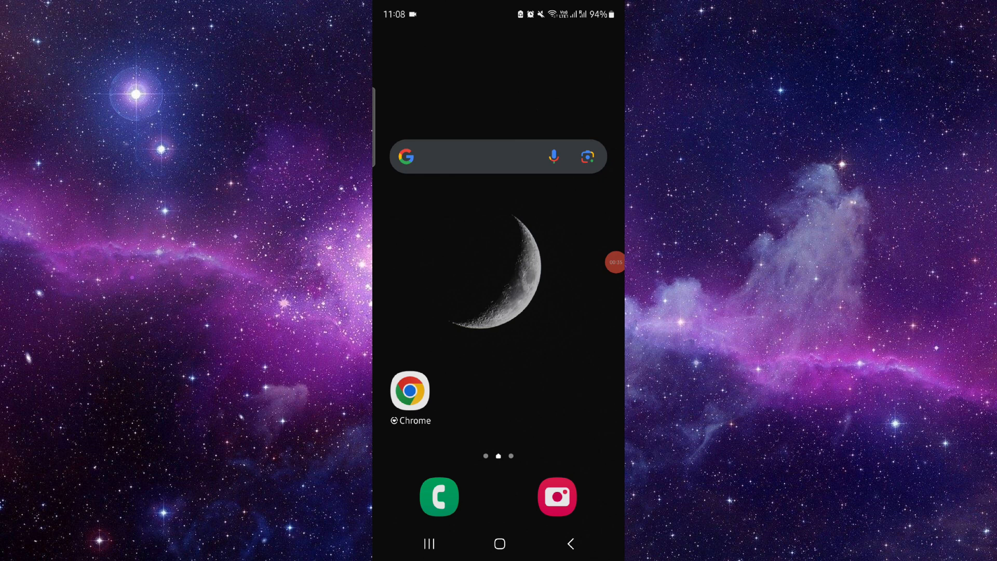